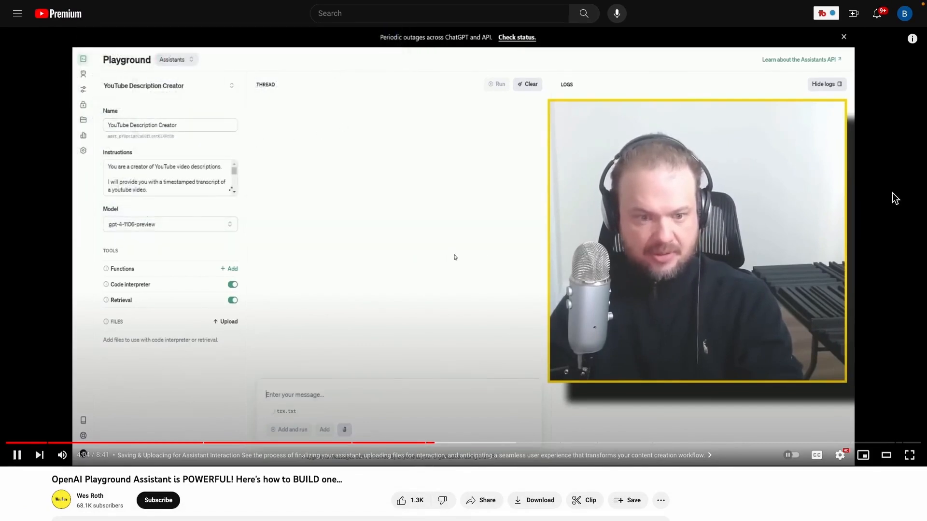
Step: Play the Wes Roth Playground video until the assistant's summary and timestamped sections appear
type("do it for this file")
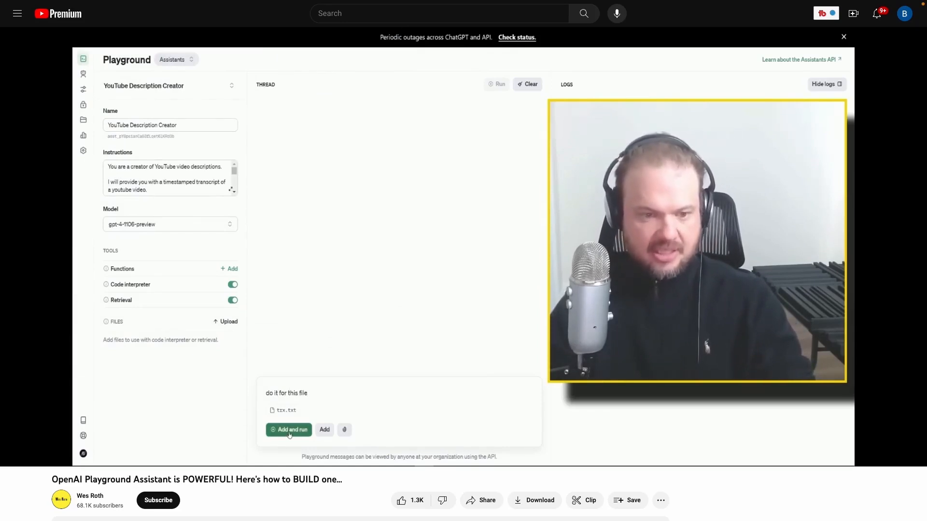
left_click(288, 430)
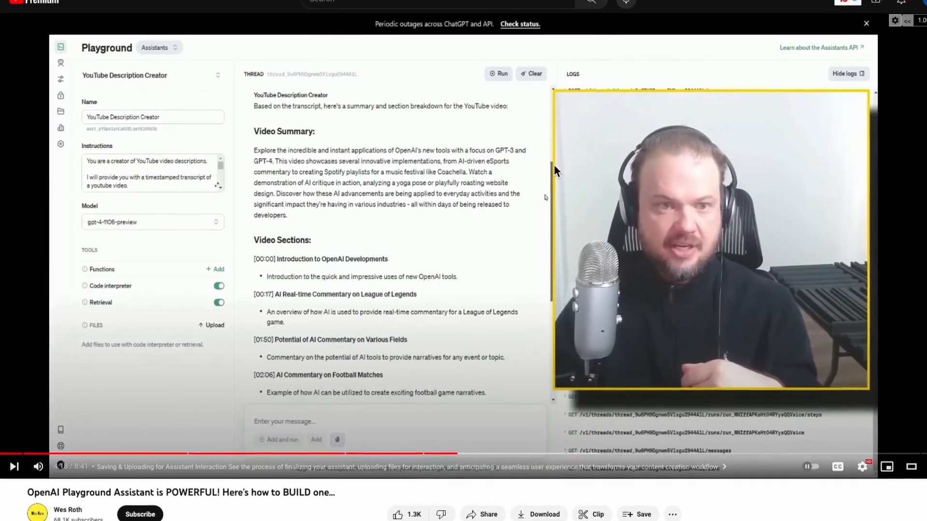
scroll("down", 3)
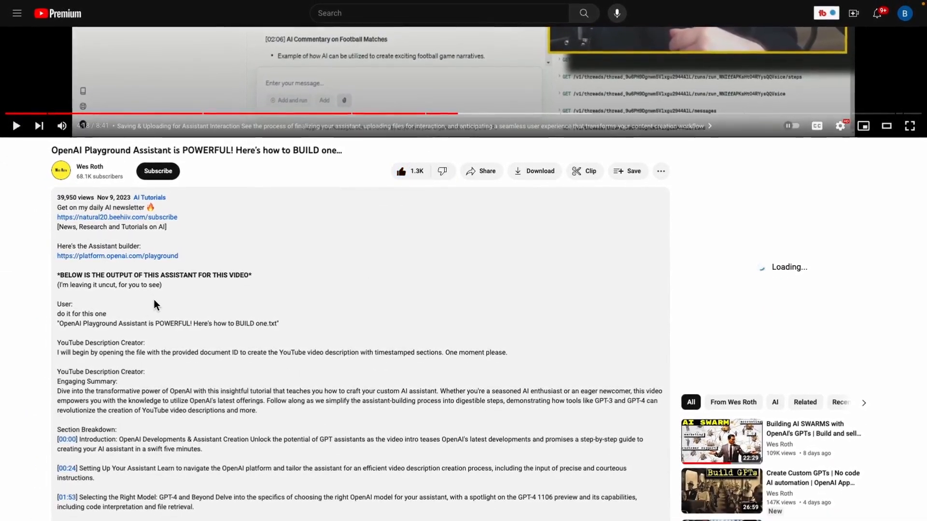
scroll("down", 3)
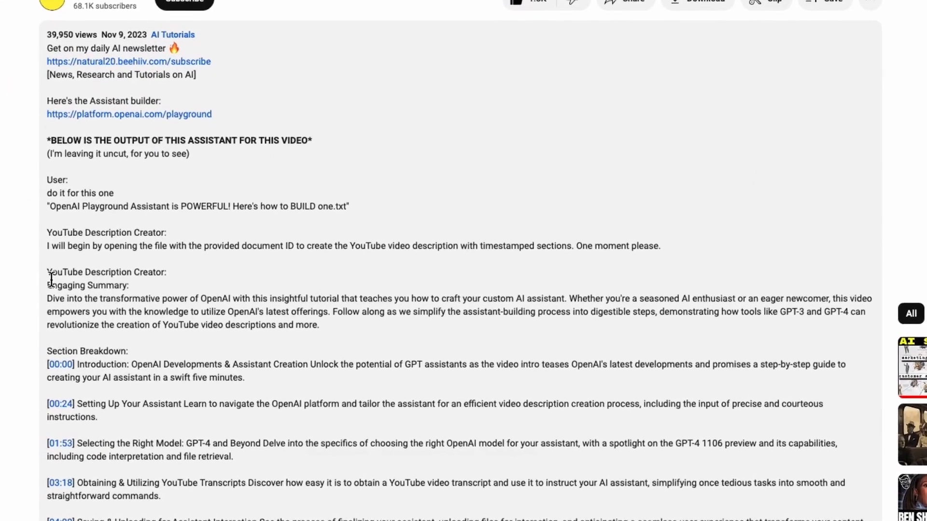
left_click_drag(47, 297, 320, 324)
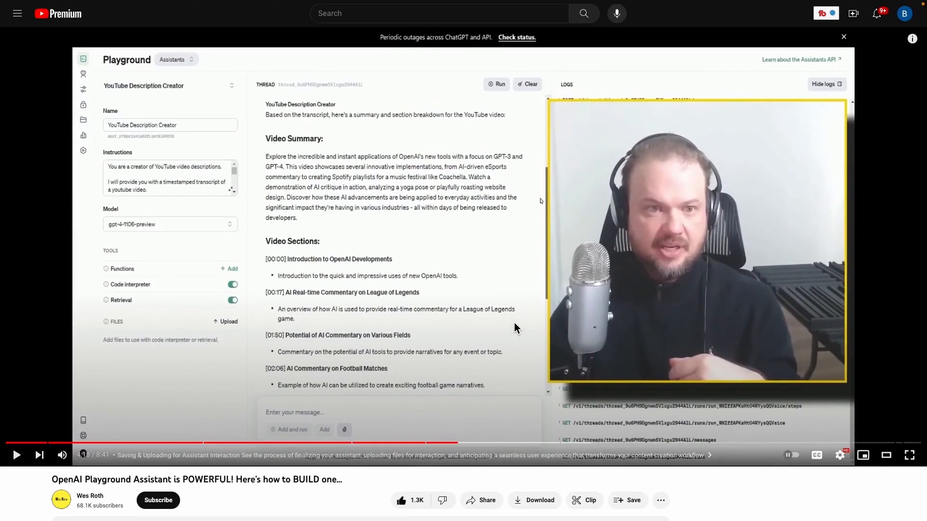
mouse_move(750, 503)
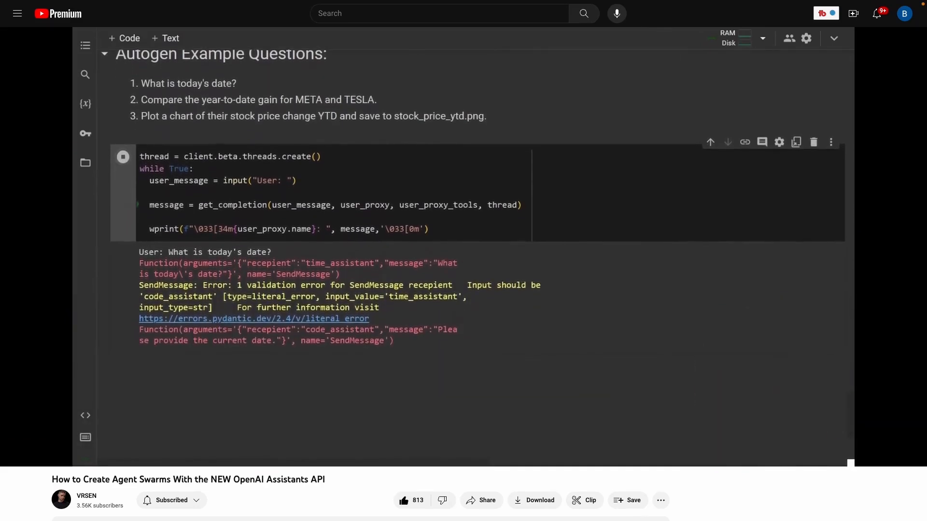
Step: Scroll the VRSEN Agent Swarms video down to the Colab notebook with the example questions
scroll("down", 3)
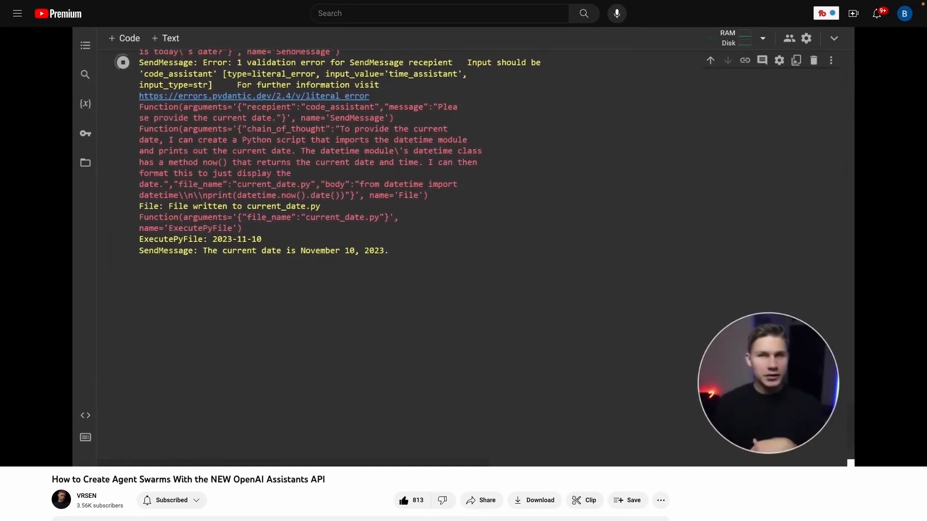
Step: Scroll the notebook output to the final SendMessage line reporting November 10, 2023
scroll("down", 3)
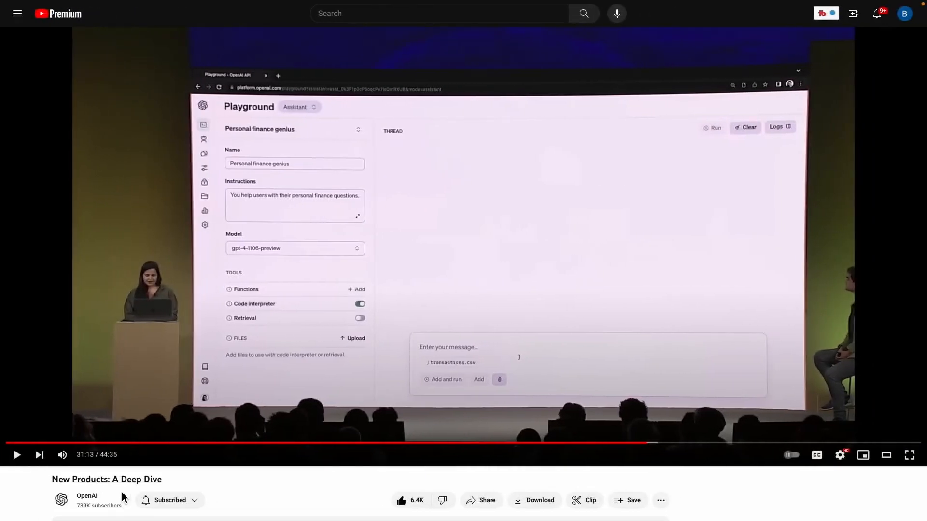
mouse_move(526, 379)
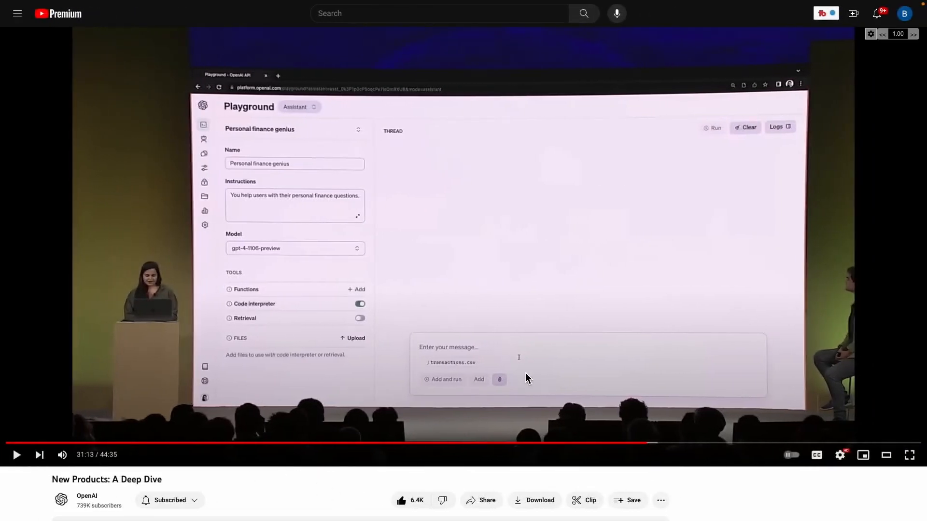
mouse_move(124, 502)
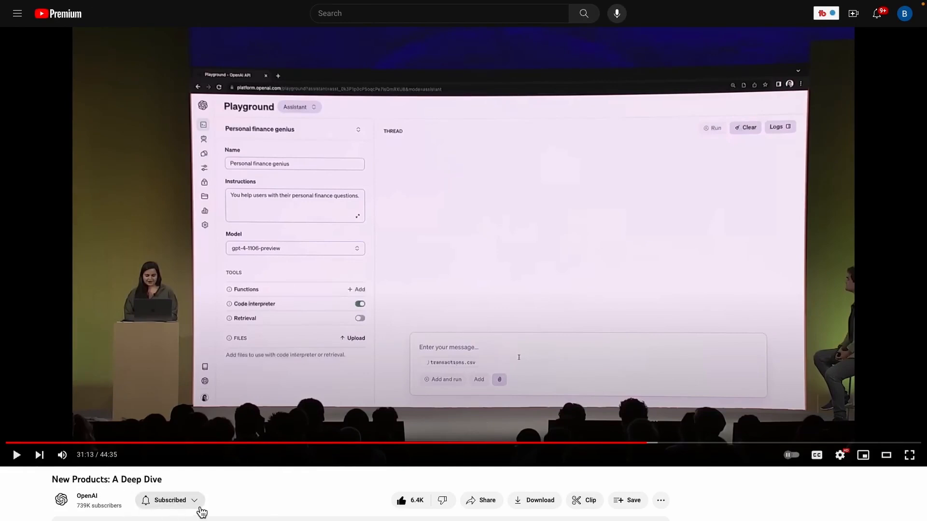
mouse_move(273, 499)
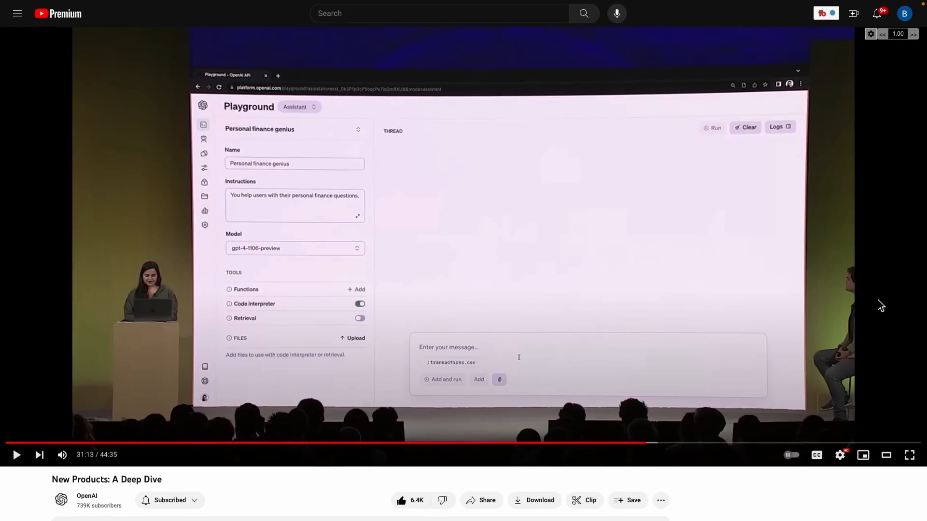
Step: Resume the deep-dive talk to watch the weekly spending chart prompt being entered
left_click(16, 455)
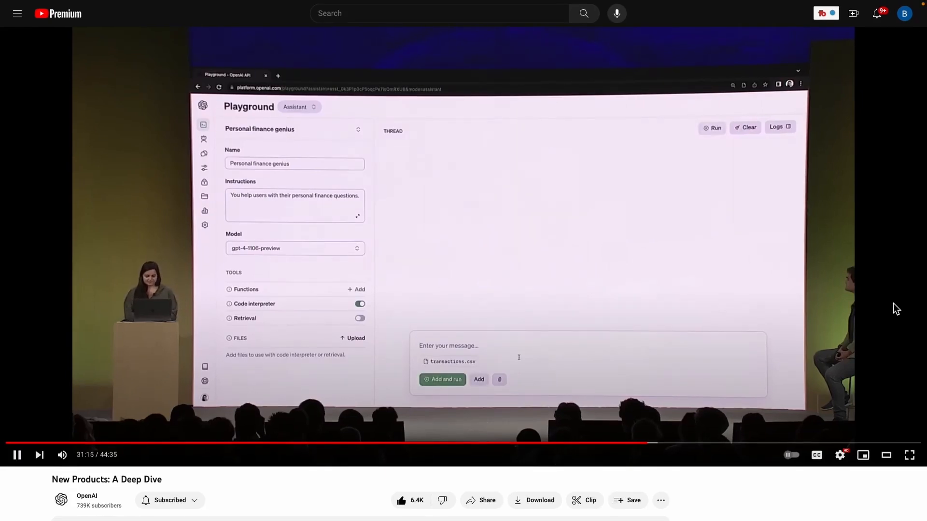
type("generate a chart showing which day of the week i spend the most money")
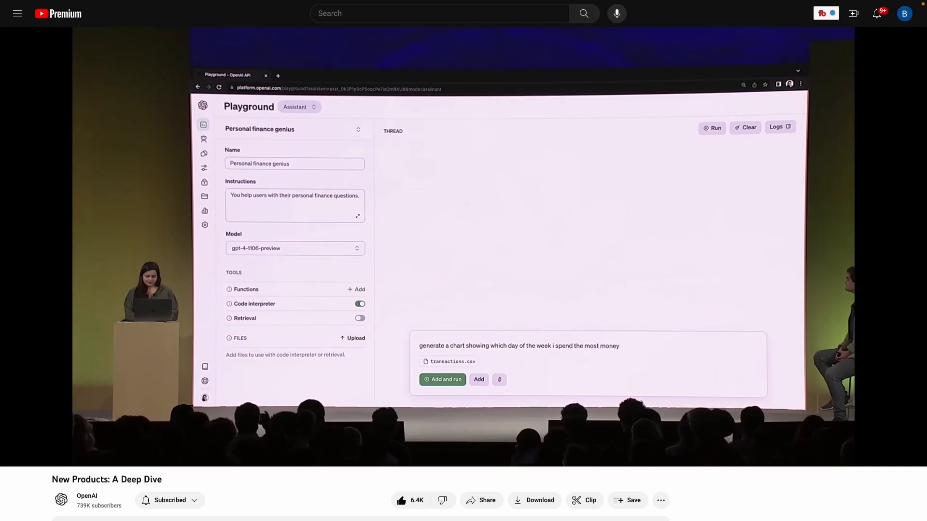
left_click(442, 379)
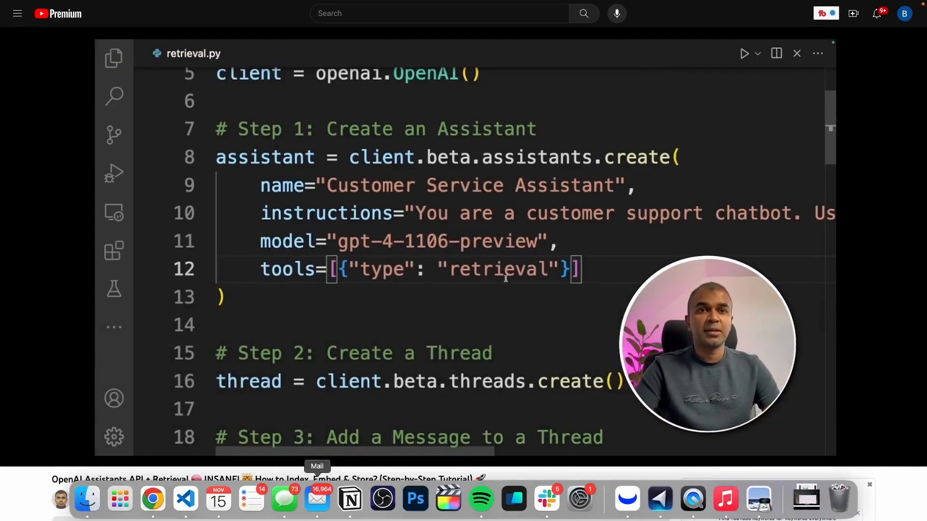
double_click(498, 269)
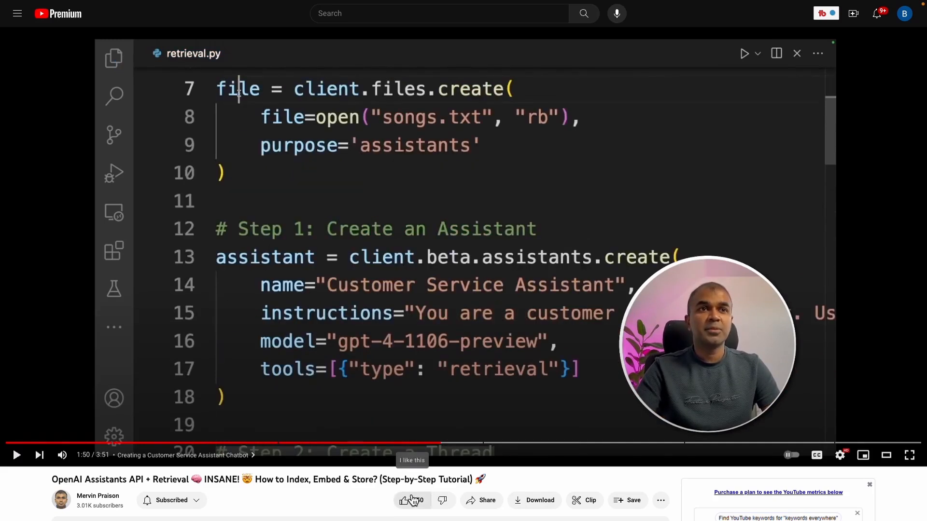
left_click(403, 501)
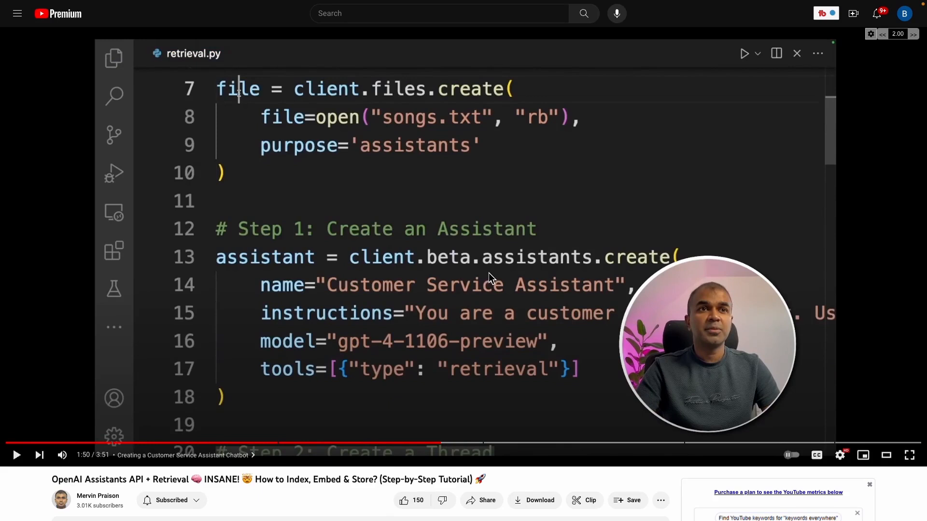
mouse_move(469, 361)
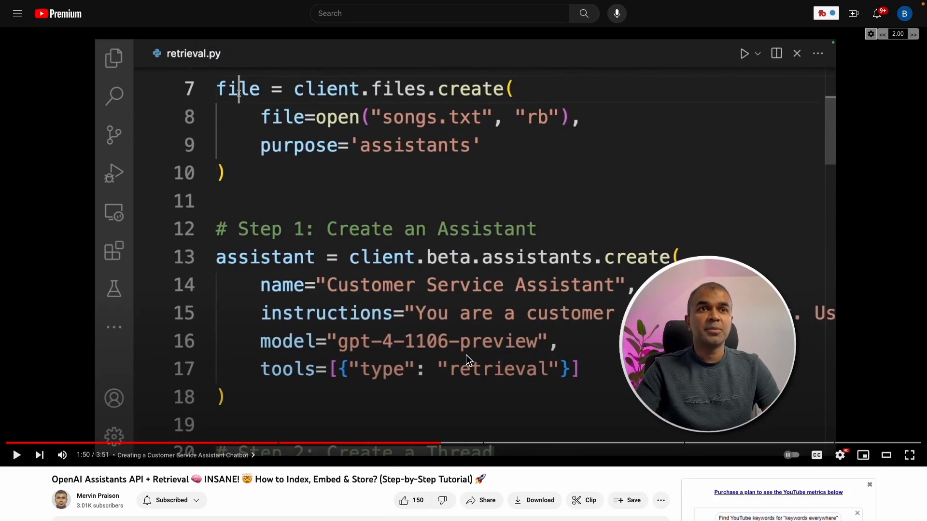
mouse_move(330, 183)
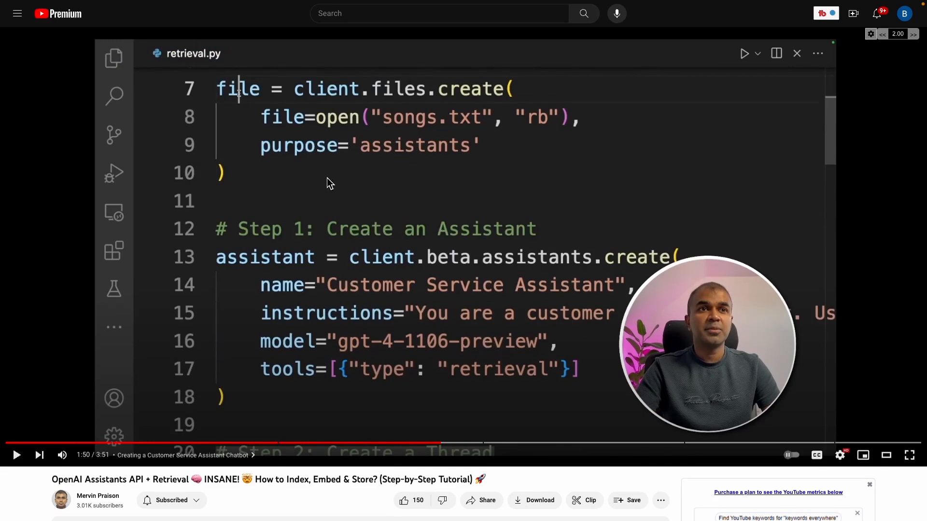
mouse_move(492, 328)
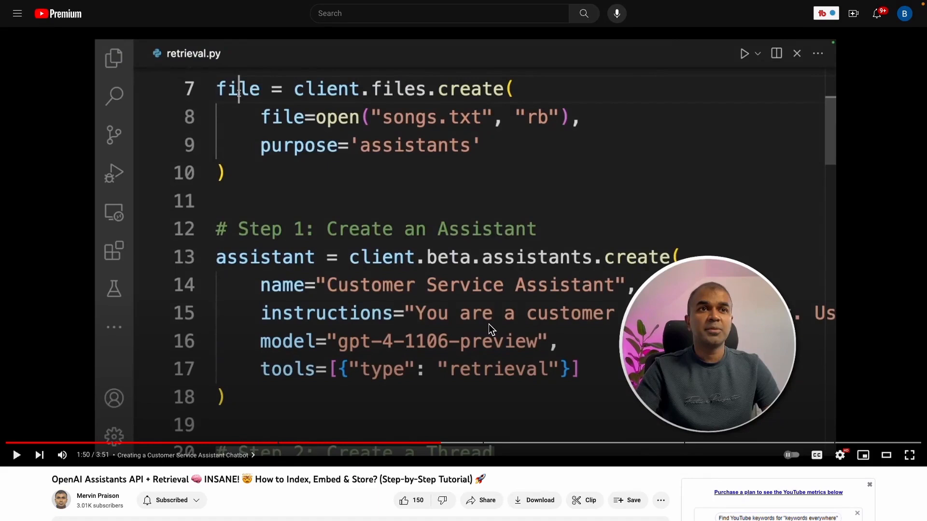
mouse_move(321, 497)
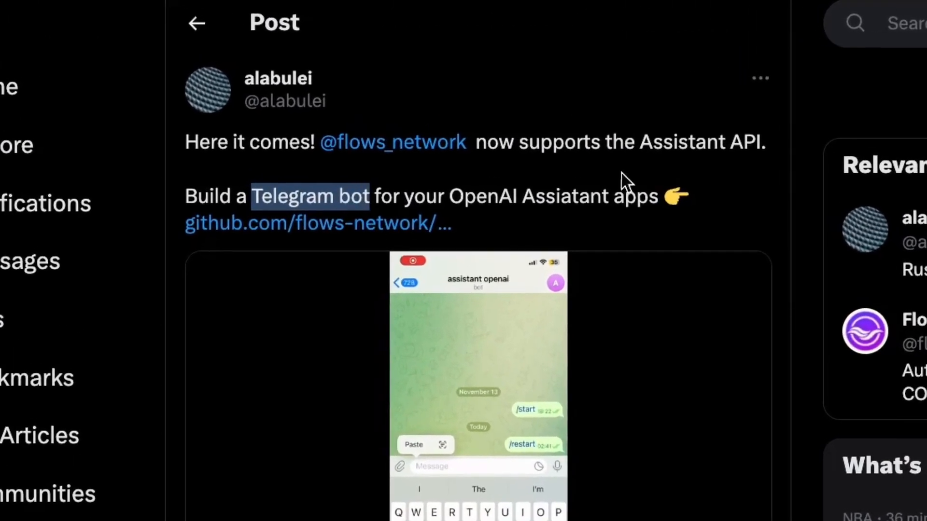
Step: Highlight 'Assiatant' in the post, then watch the Telegram bot demo fullscreen and exit
double_click(565, 195)
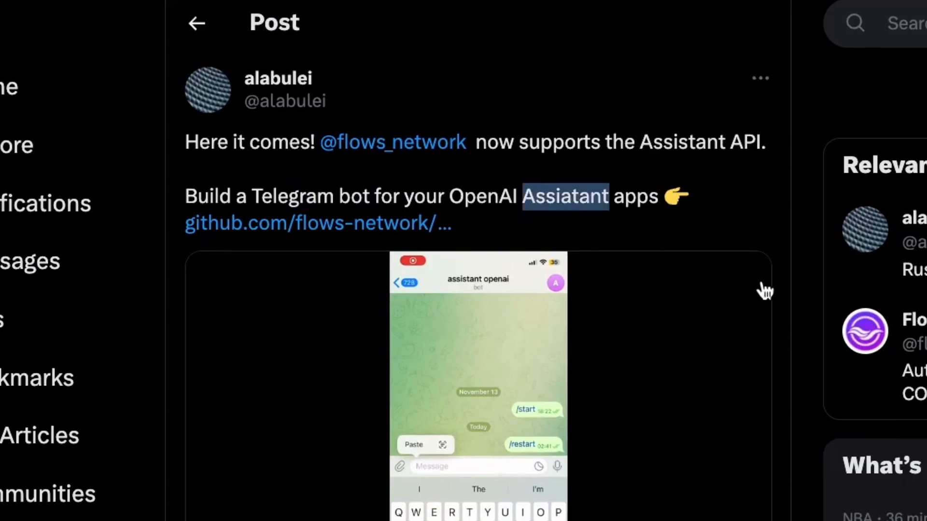
mouse_move(823, 214)
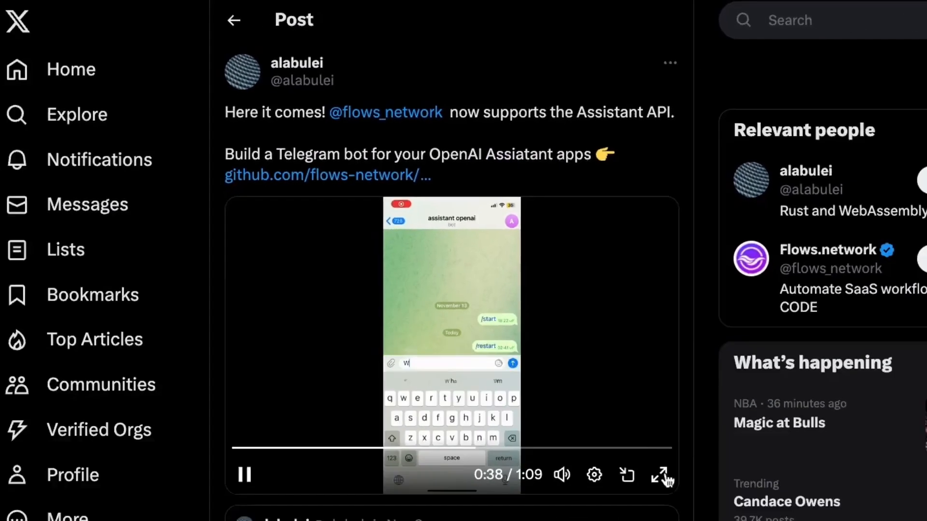
left_click(662, 475)
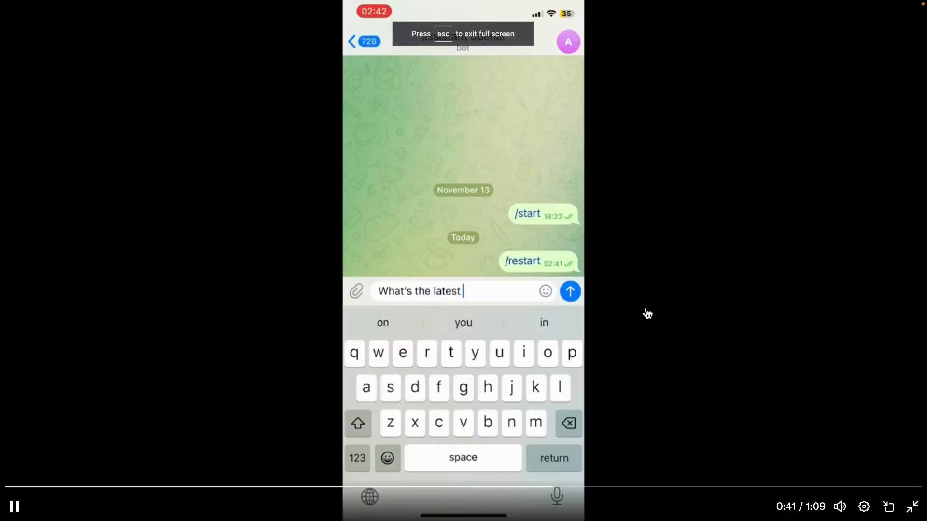
type("version of Wasm")
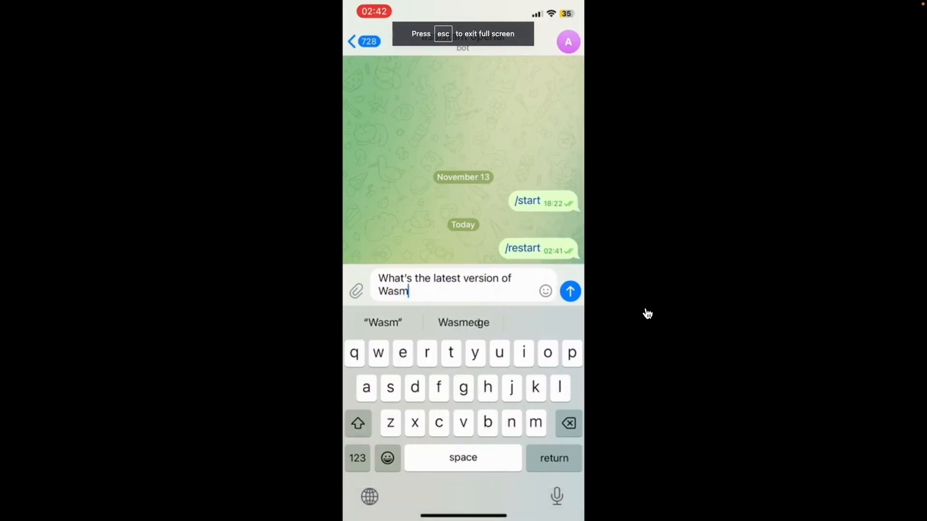
left_click(569, 290)
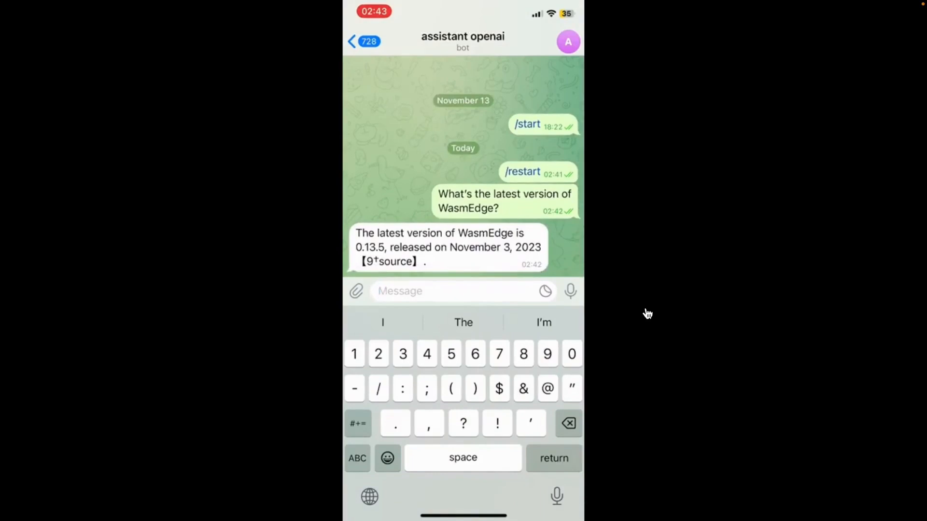
type("Does Wasmedge has a")
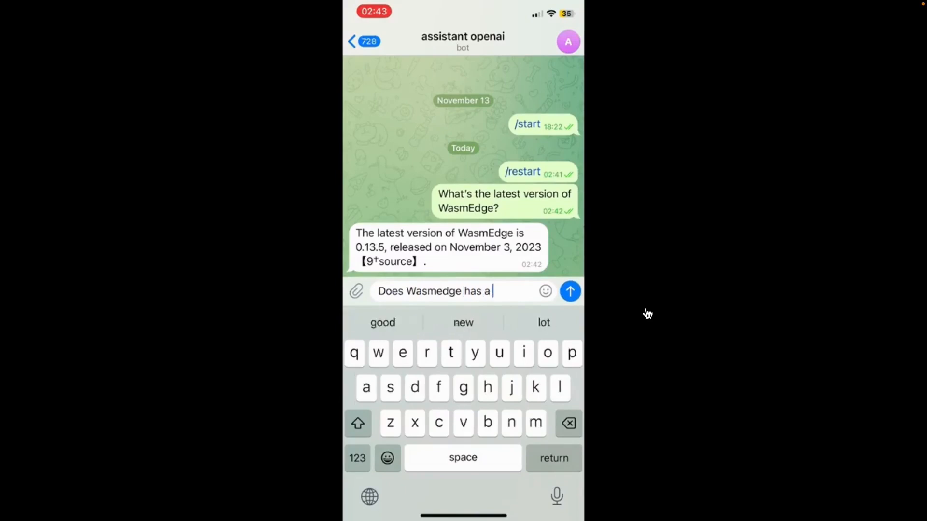
type("discord server")
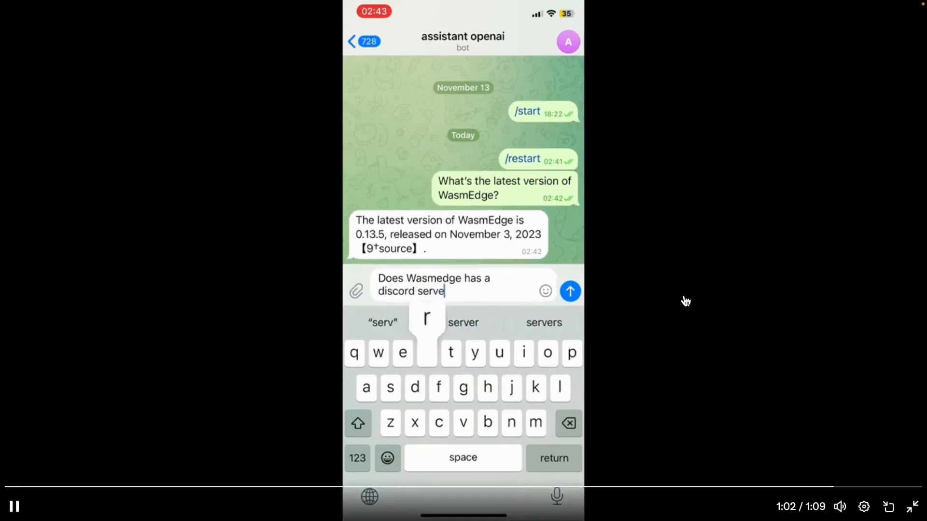
left_click(569, 291)
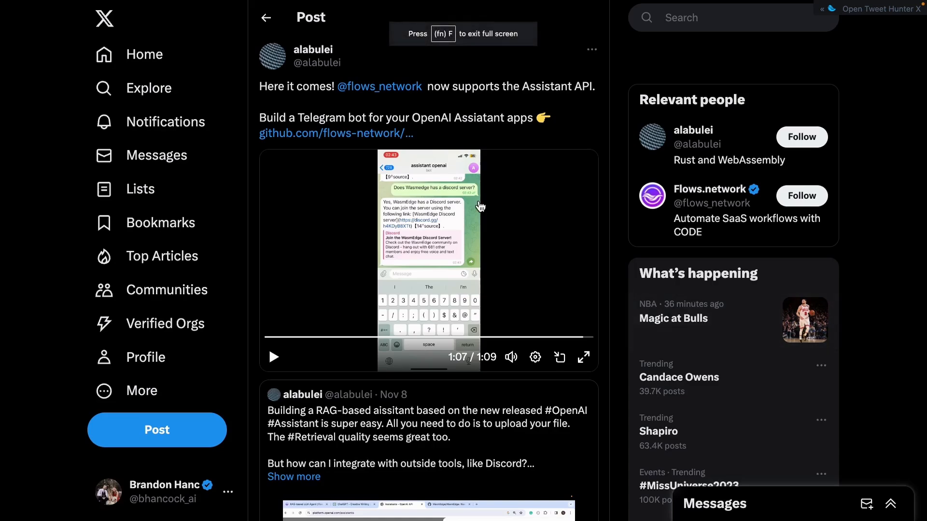
Step: Browse the openai-assistant-telegram README and highlight 'Assistant' in its title
left_click(335, 133)
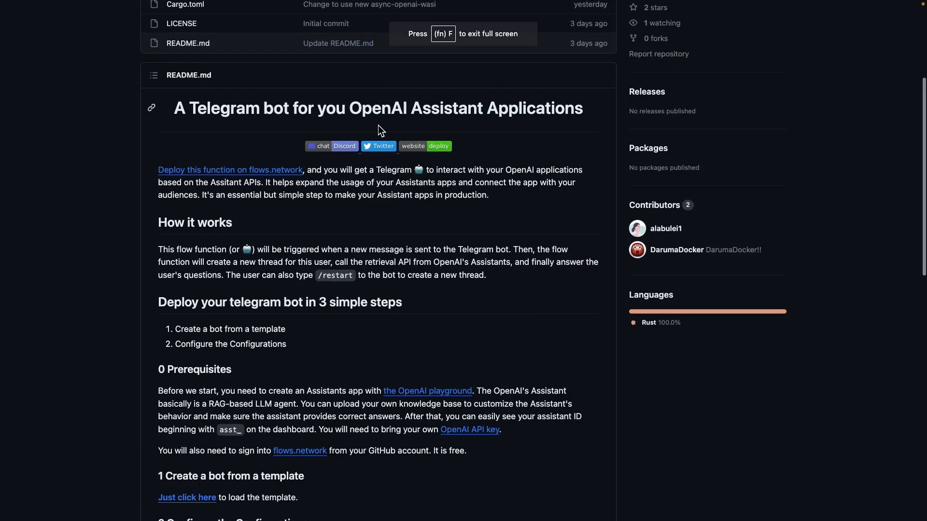
scroll("down", 3)
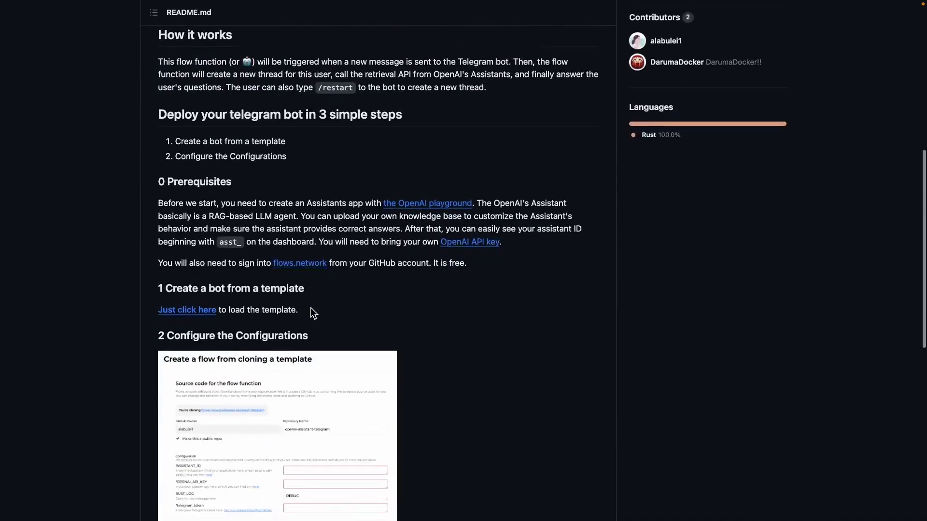
scroll("down", 3)
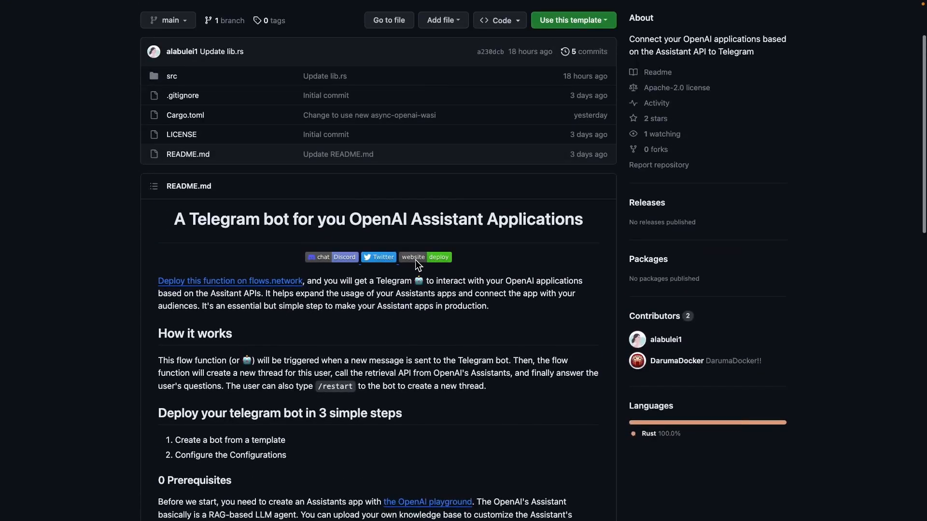
double_click(446, 218)
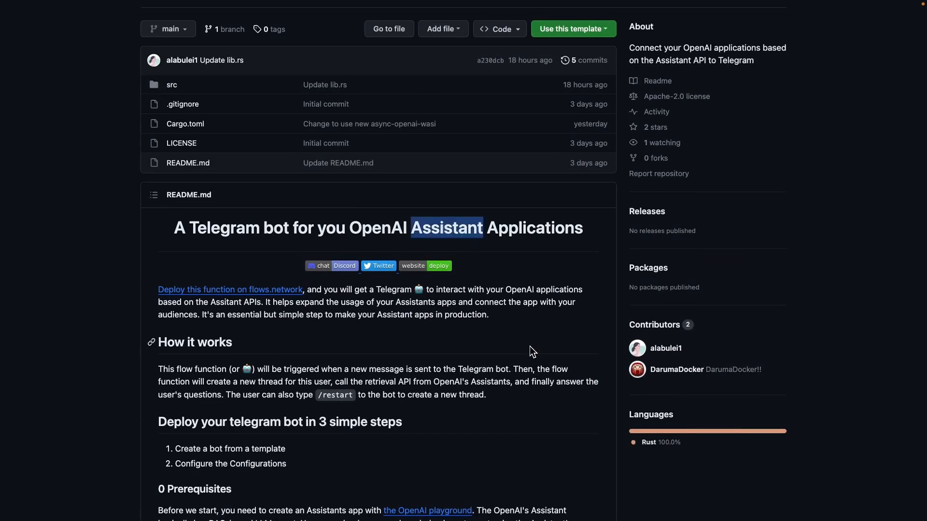
scroll("up", 3)
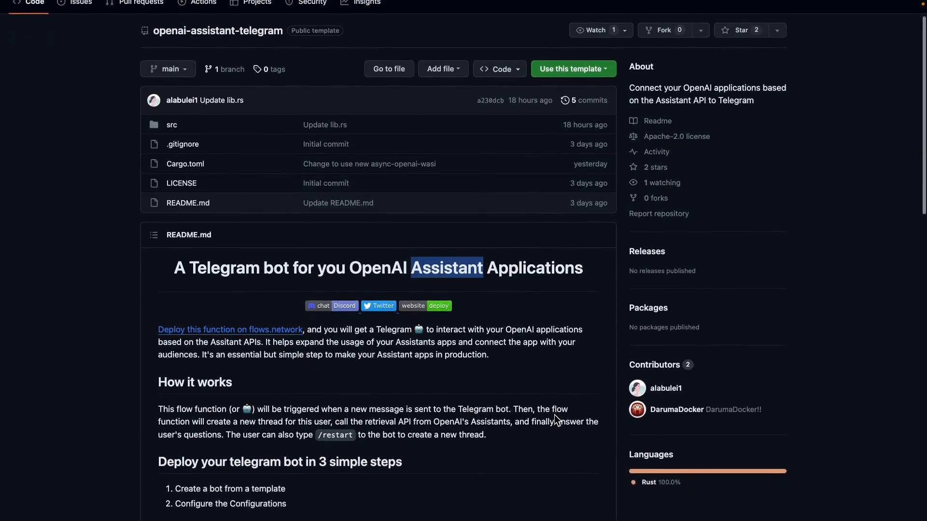